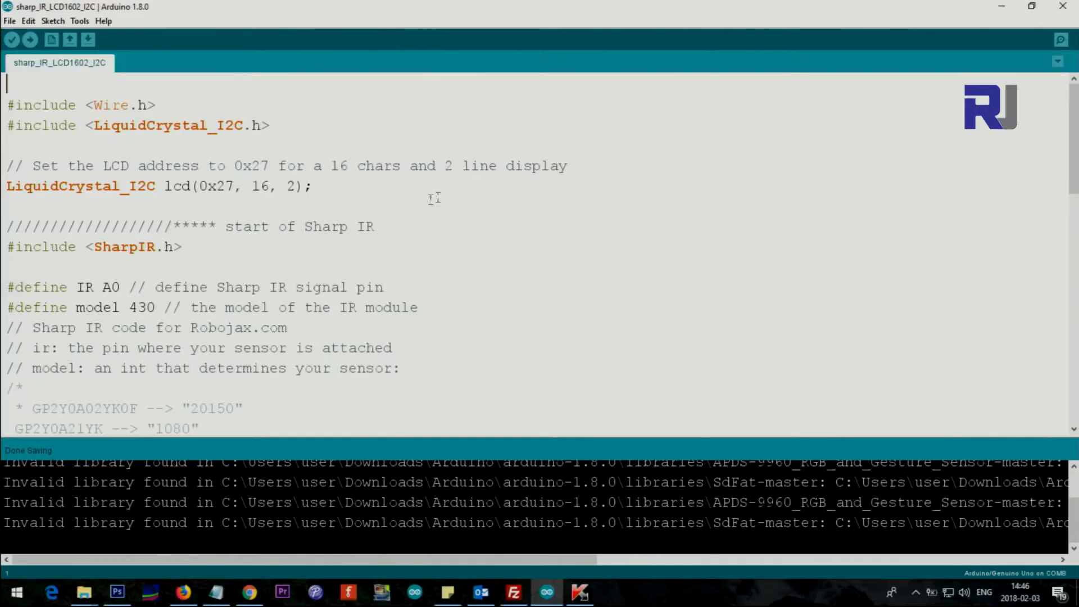
# Step: Highlight the LiquidCrystal_I2C include, its class name, the LCD address 0x27 and the display line count
pyautogui.doubleClick(42, 124)
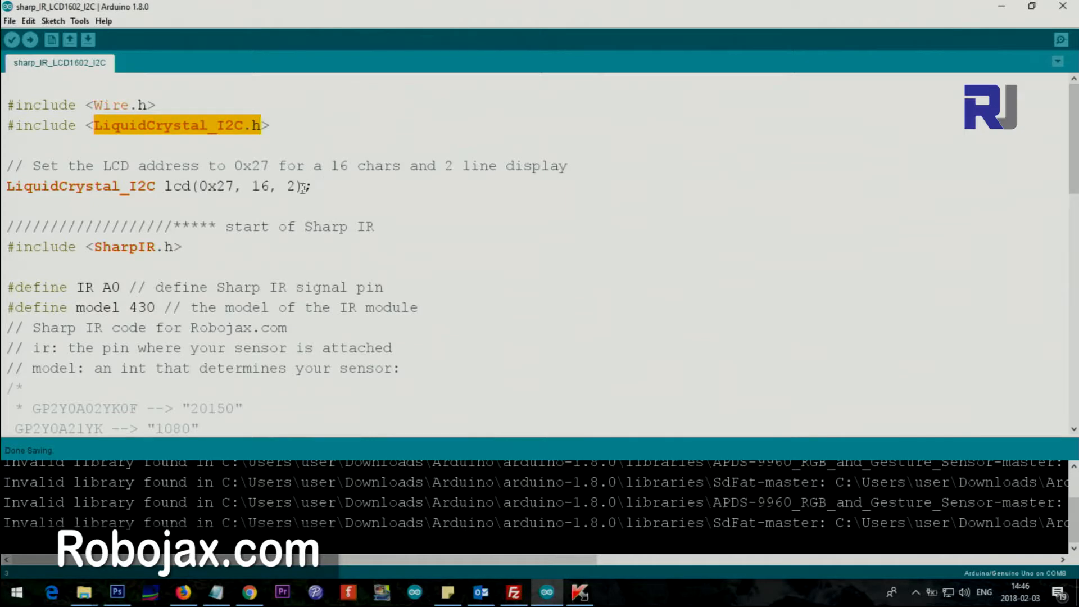
pyautogui.doubleClick(180, 185)
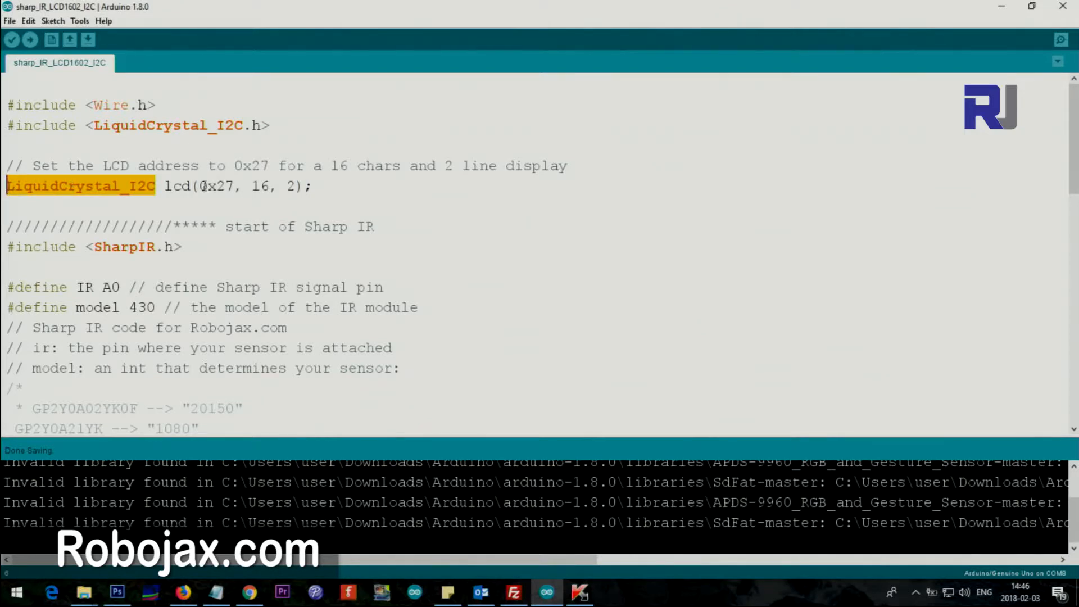
pyautogui.doubleClick(216, 186)
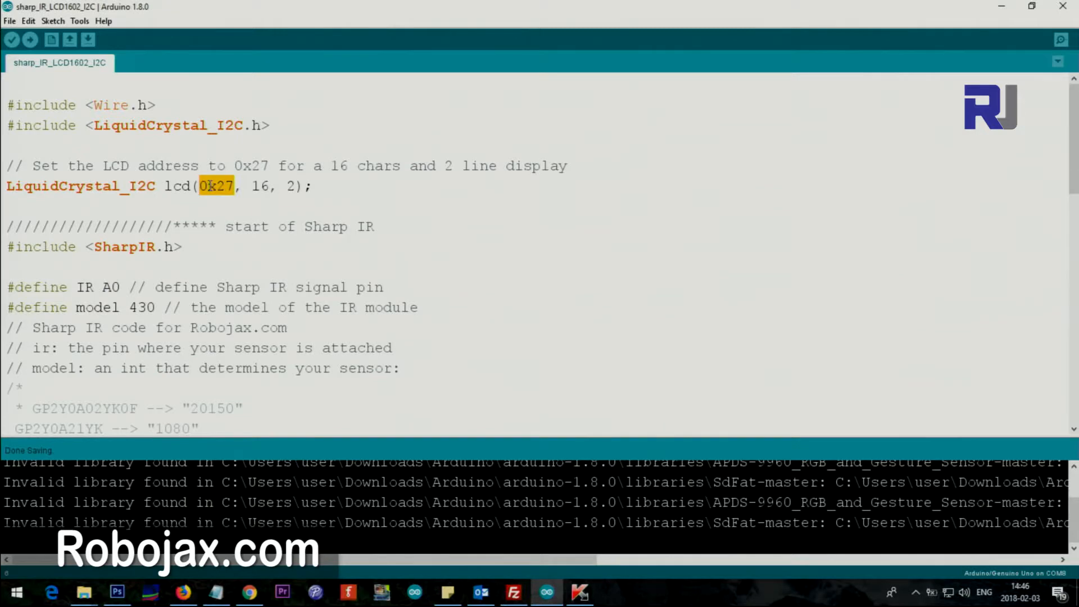
pyautogui.doubleClick(259, 185)
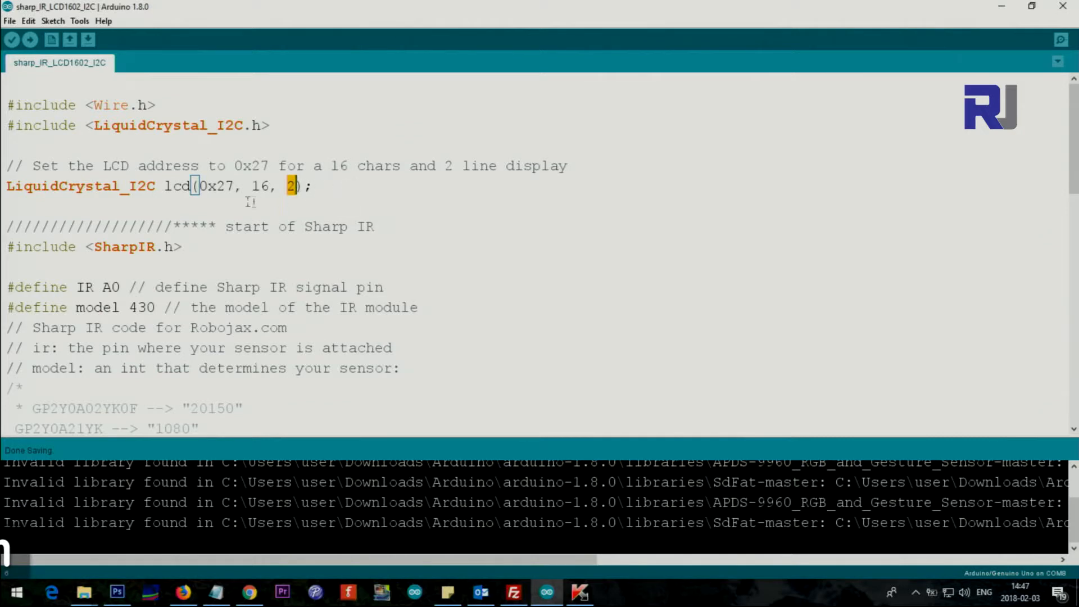
pyautogui.moveTo(19, 223)
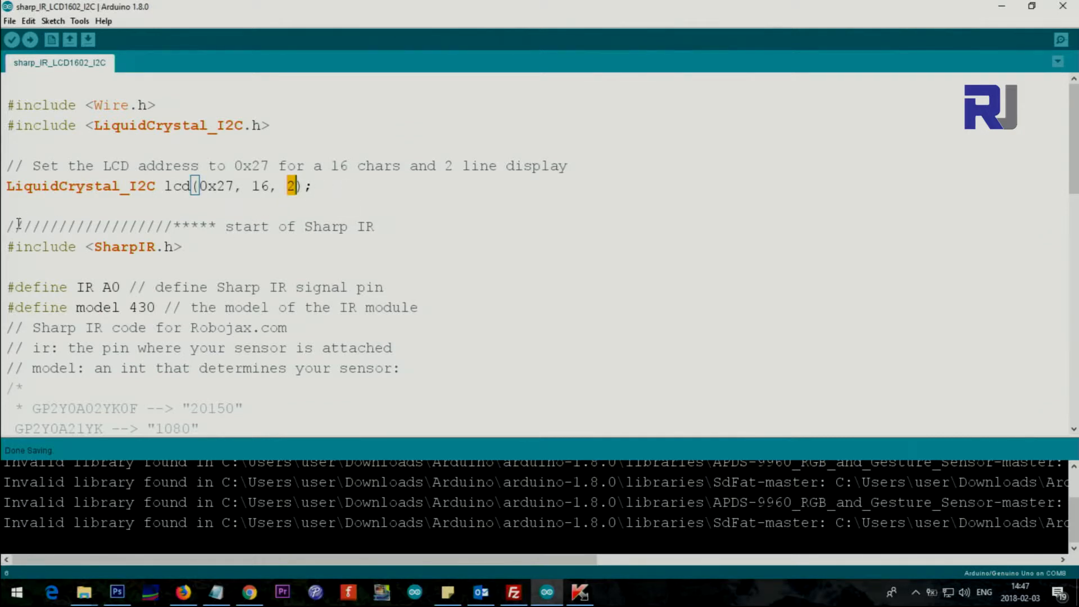
# Step: Highlight the Sharp IR section: the IR signal pin name, model number 430 and the SharpIR model argument
pyautogui.doubleClick(247, 226)
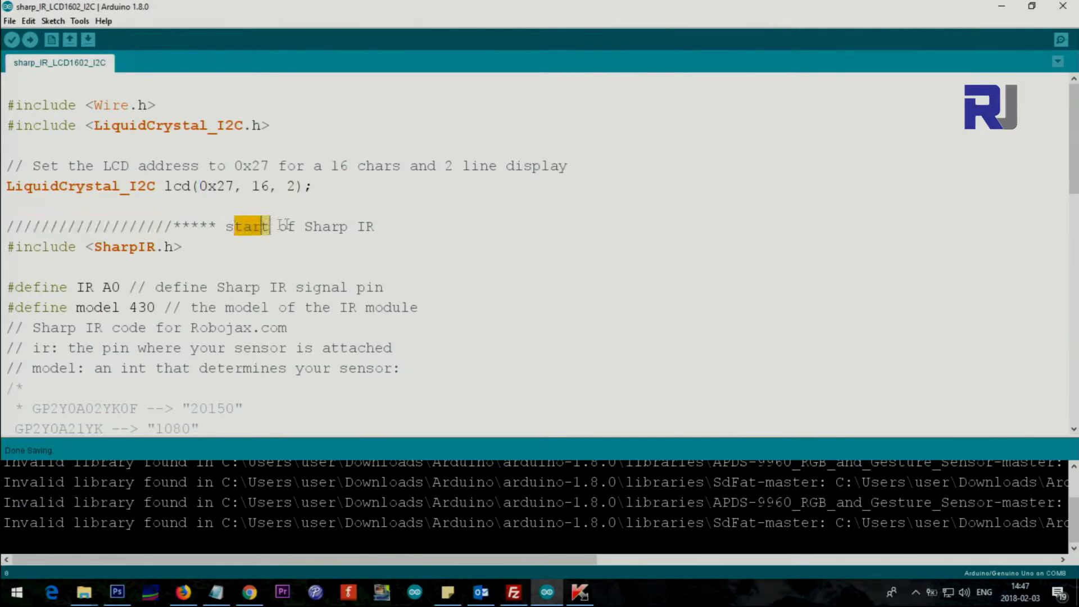
pyautogui.scroll(-3)
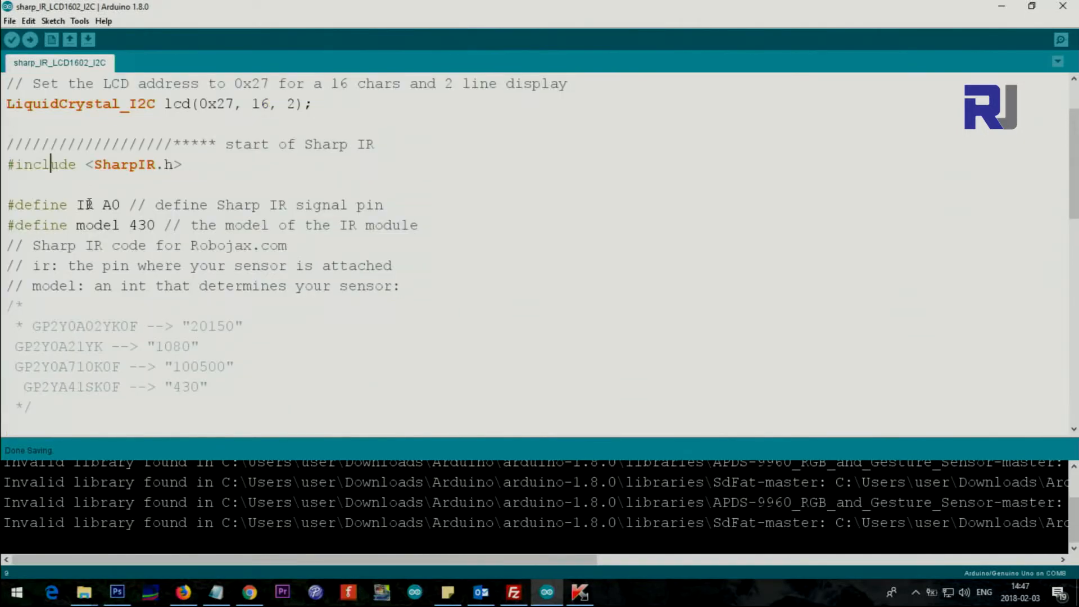
pyautogui.doubleClick(84, 205)
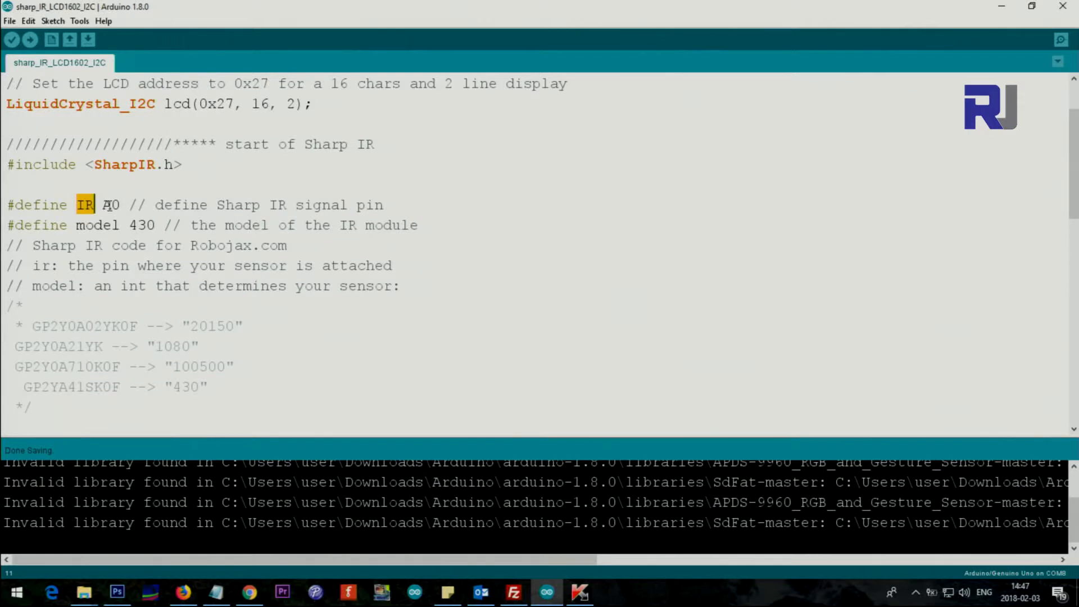
pyautogui.doubleClick(111, 205)
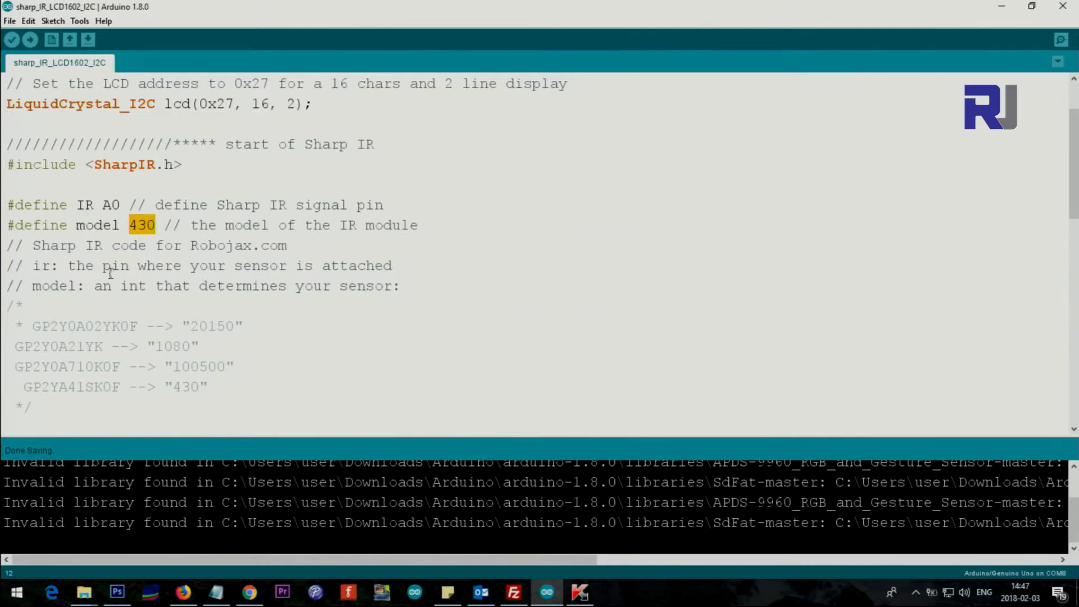
pyautogui.scroll(-3)
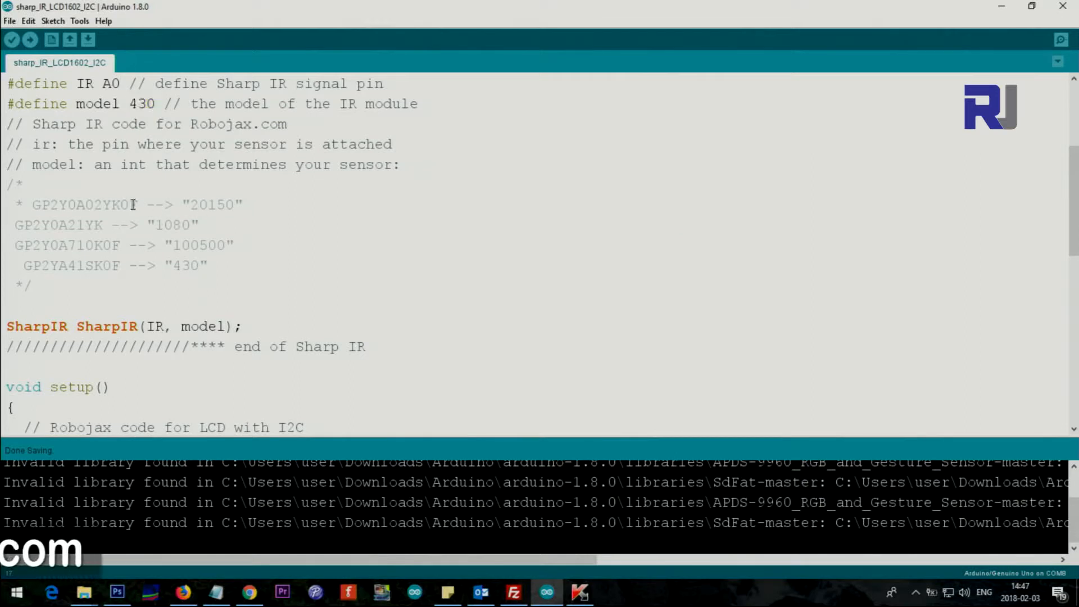
pyautogui.doubleClick(90, 204)
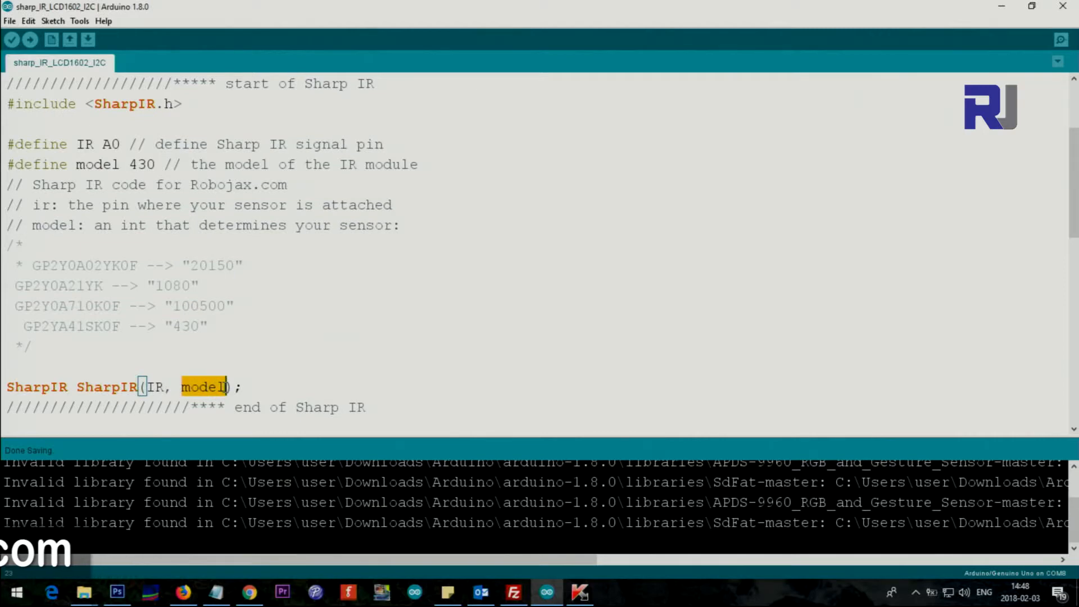
# Step: Highlight the whole lcd.backlight() line and the row number in the setCursor call
pyautogui.scroll(-3)
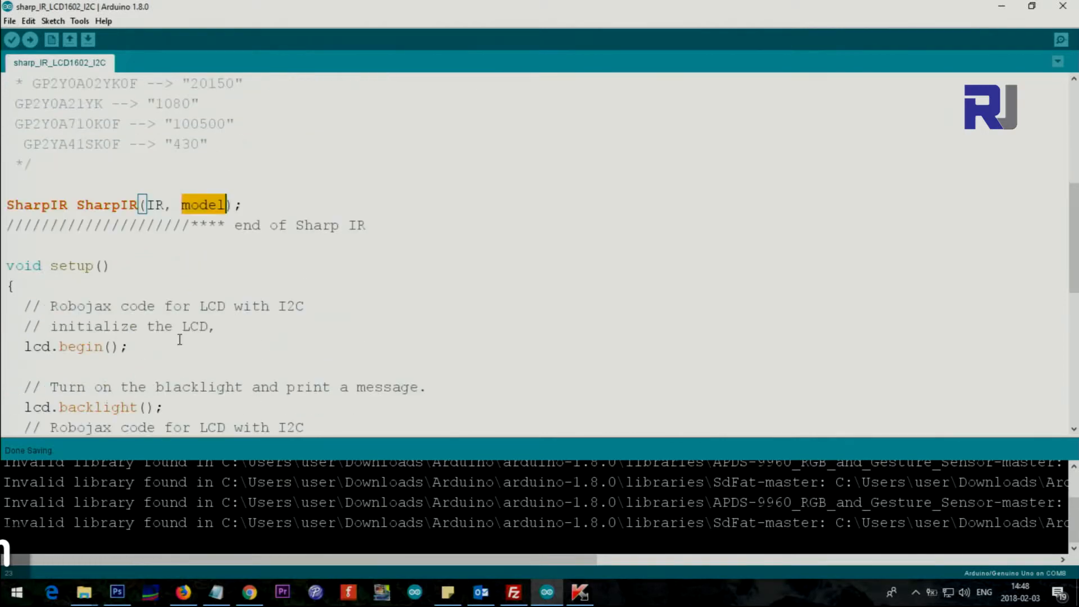
pyautogui.scroll(-3)
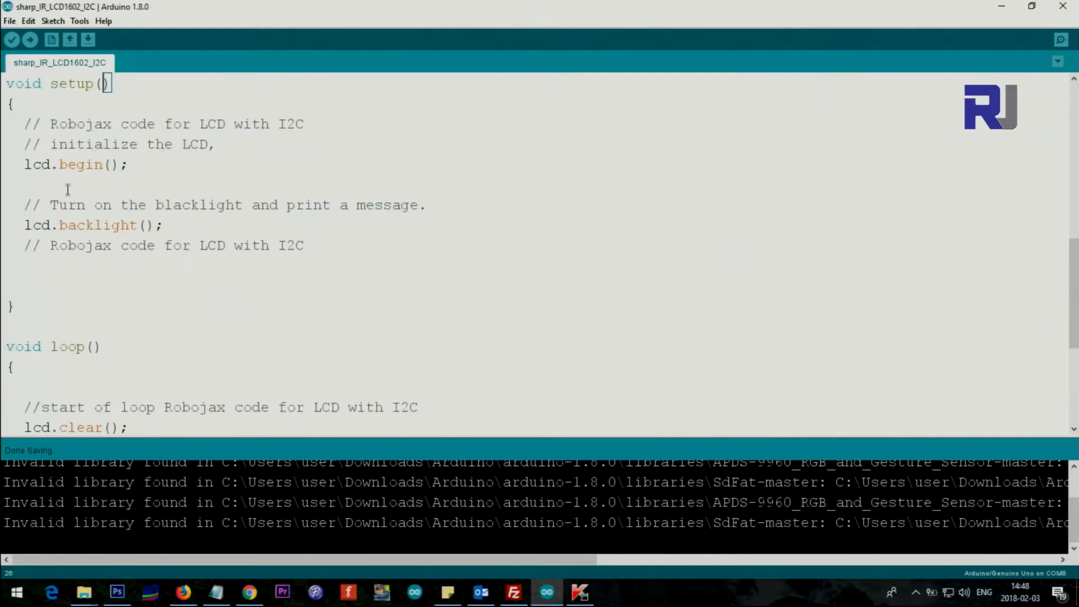
pyautogui.tripleClick(75, 164)
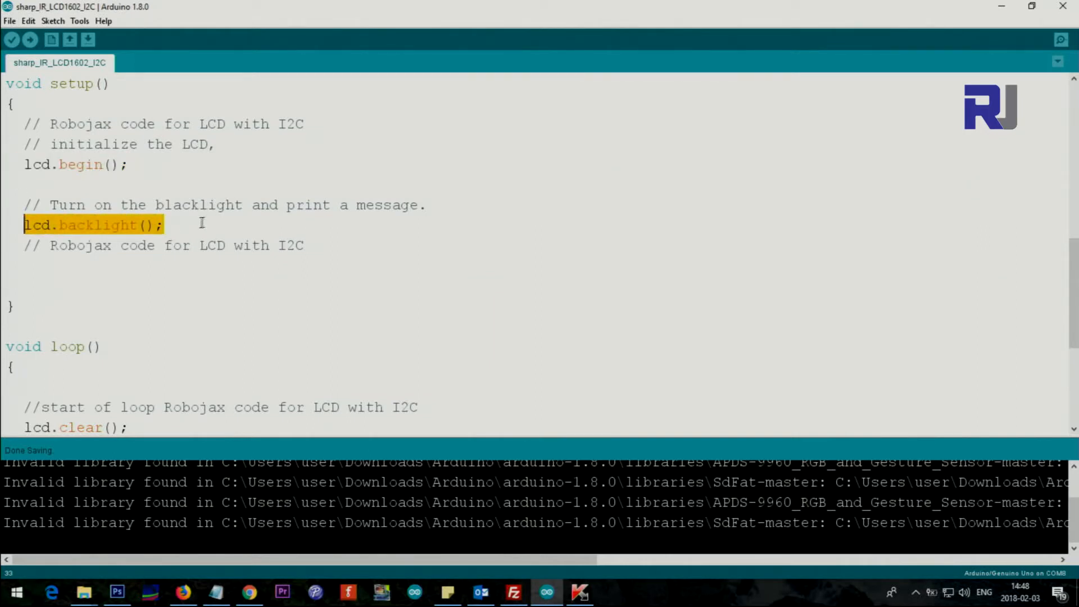
pyautogui.click(42, 200)
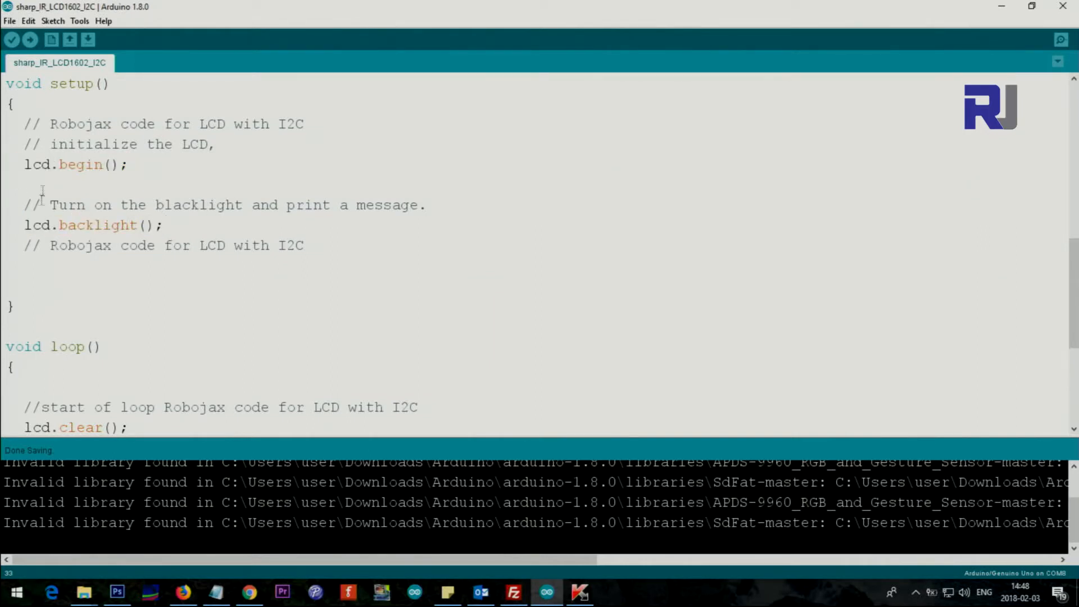
pyautogui.scroll(-3)
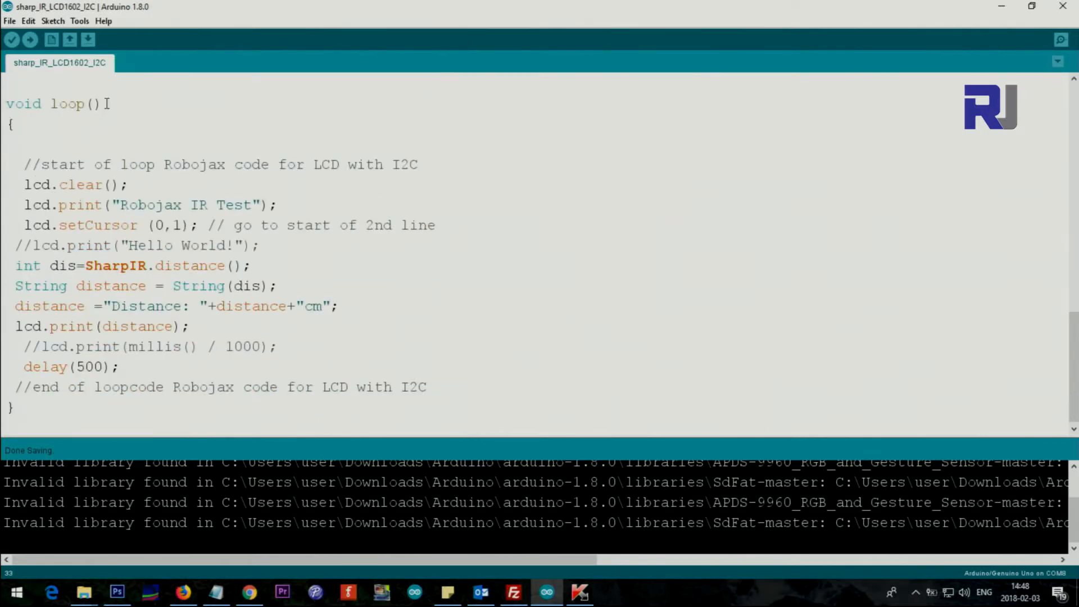
pyautogui.click(136, 184)
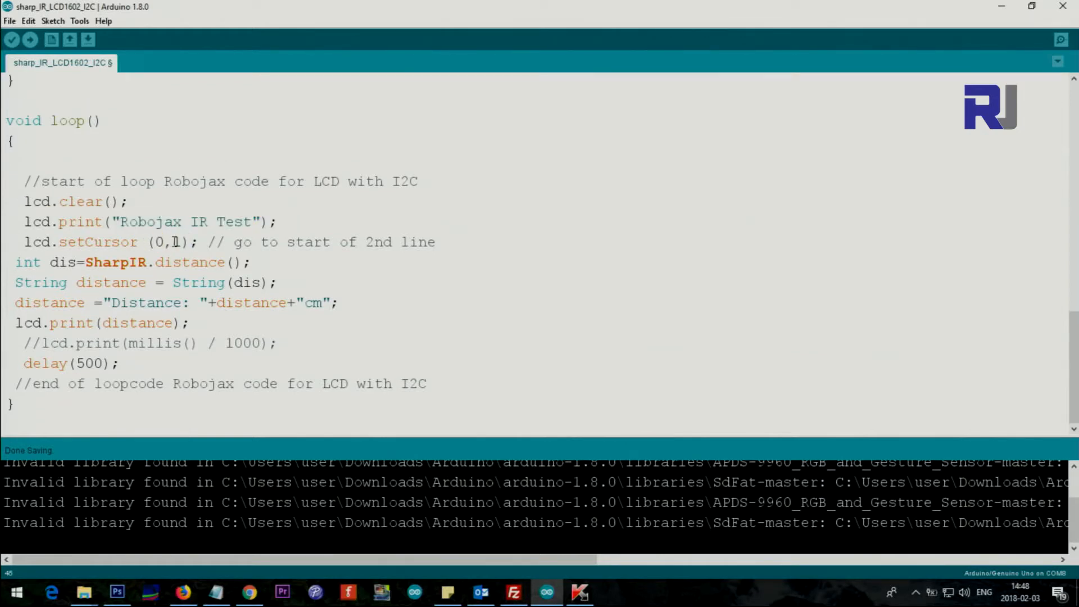
pyautogui.doubleClick(157, 241)
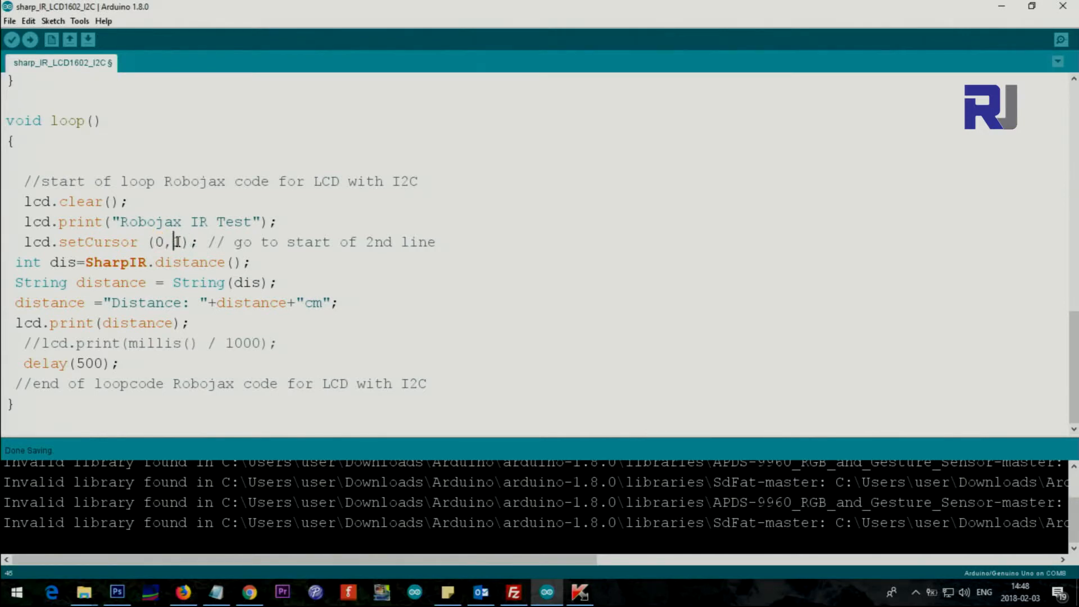
pyautogui.doubleClick(177, 242)
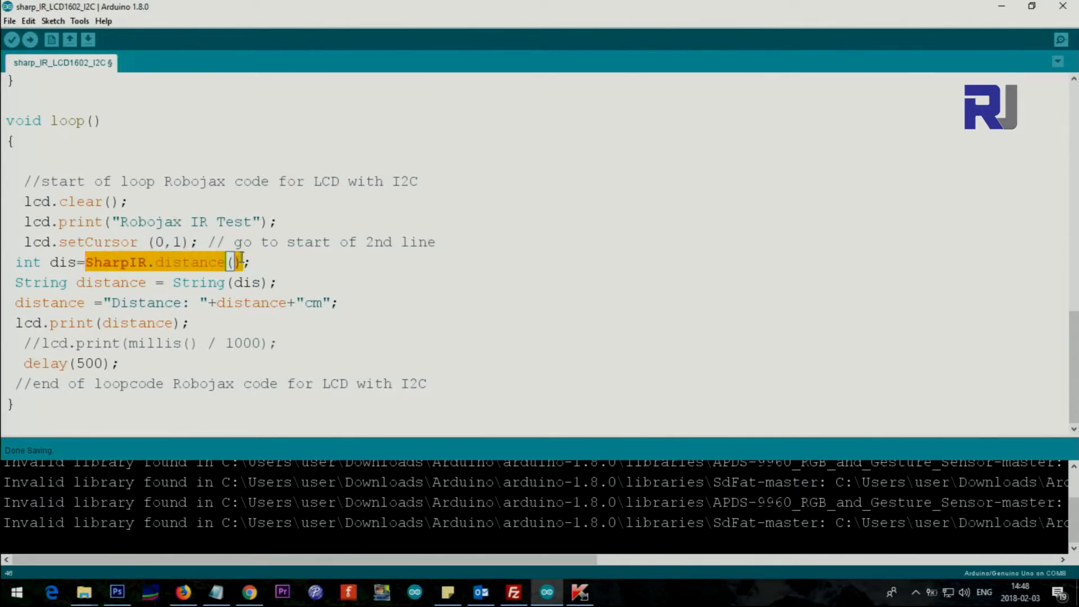
# Step: Append '// gets the distance in cm' to the int dis=SharpIR.distance(); line
pyautogui.click(251, 262)
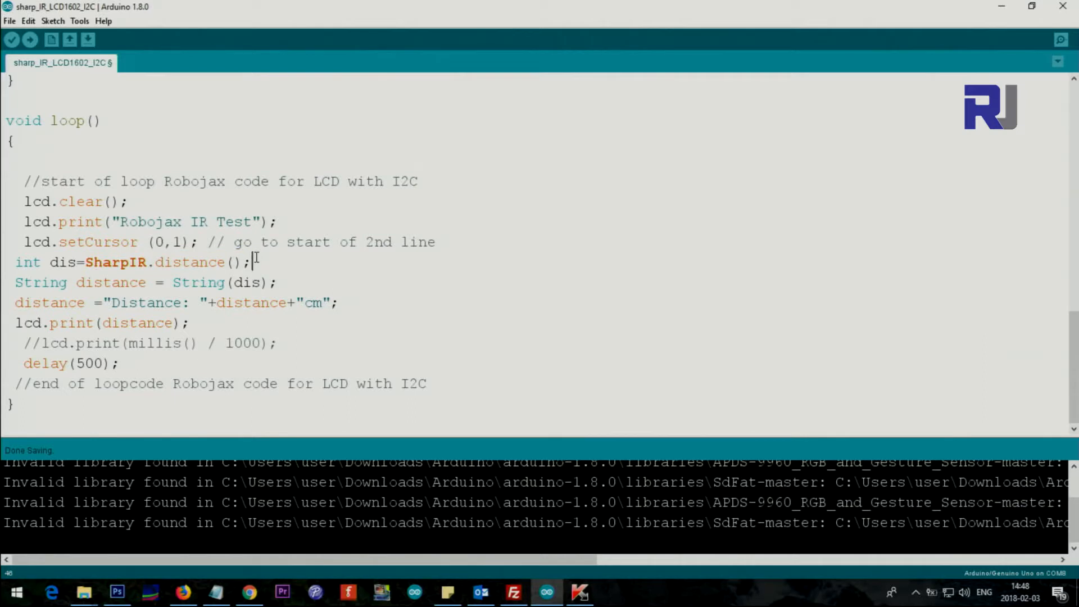
pyautogui.write('// gets')
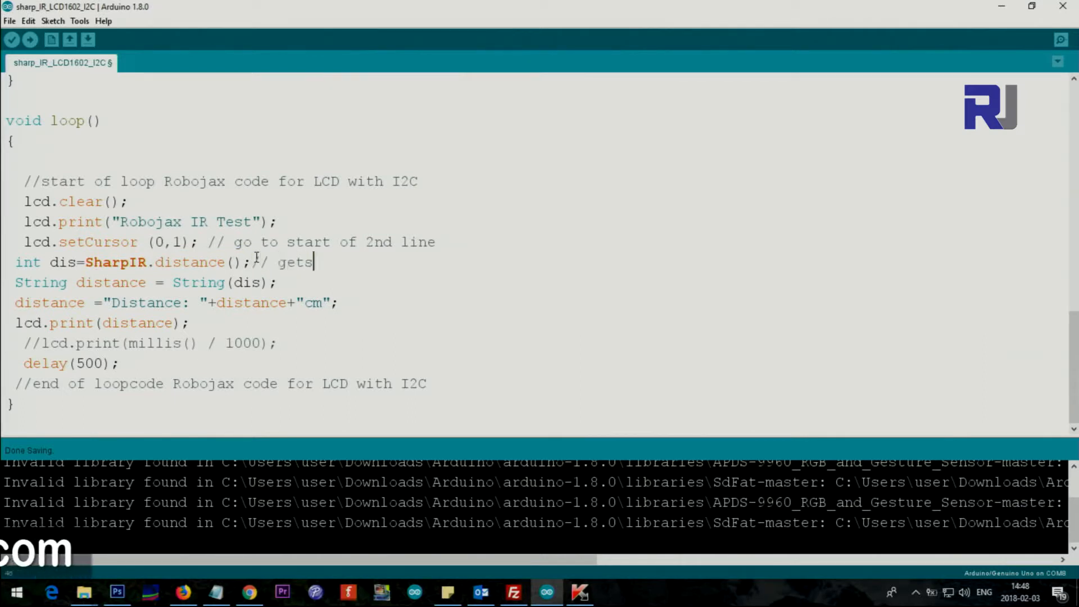
pyautogui.write('the distance in')
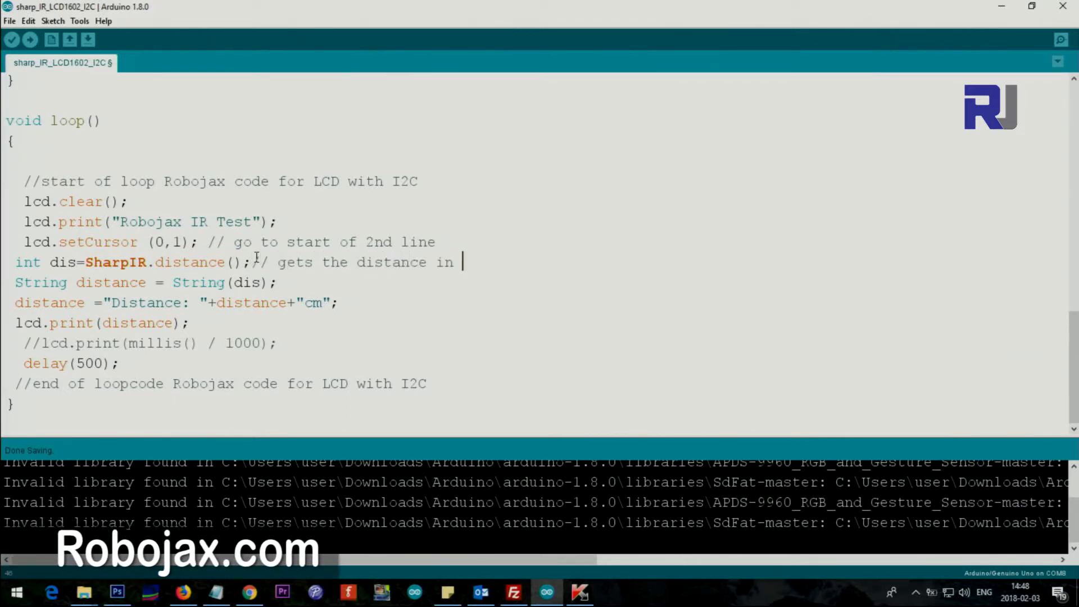
pyautogui.write('cm')
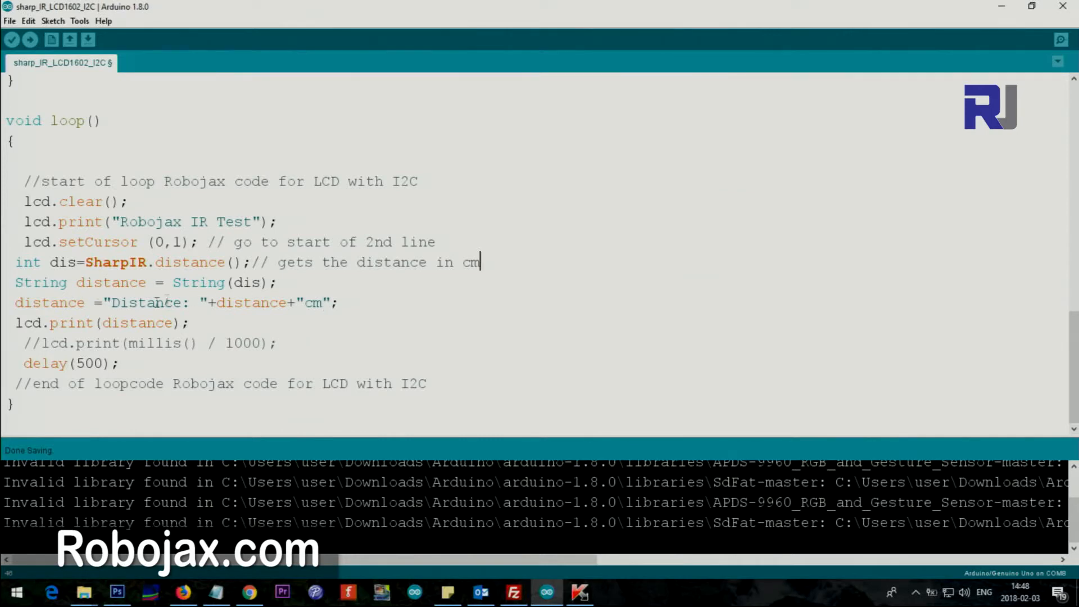
pyautogui.doubleClick(143, 302)
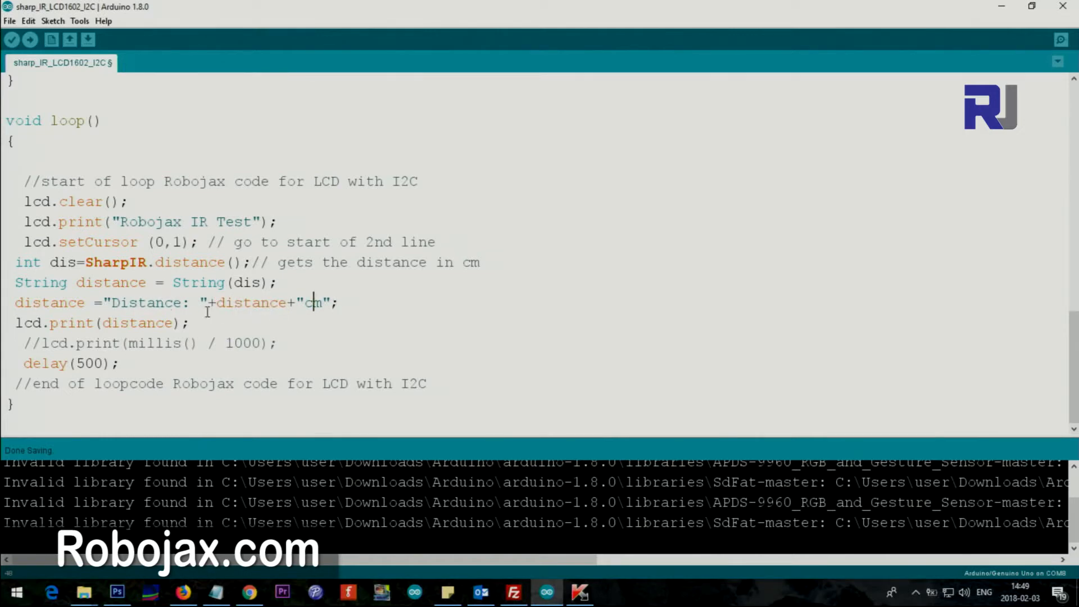
pyautogui.doubleClick(63, 262)
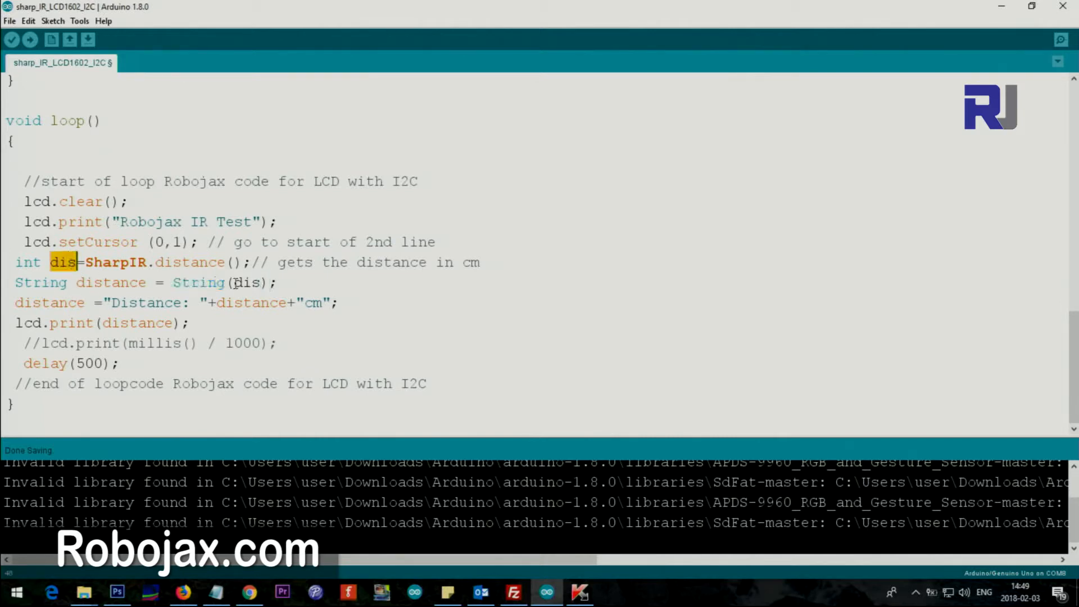
pyautogui.doubleClick(245, 282)
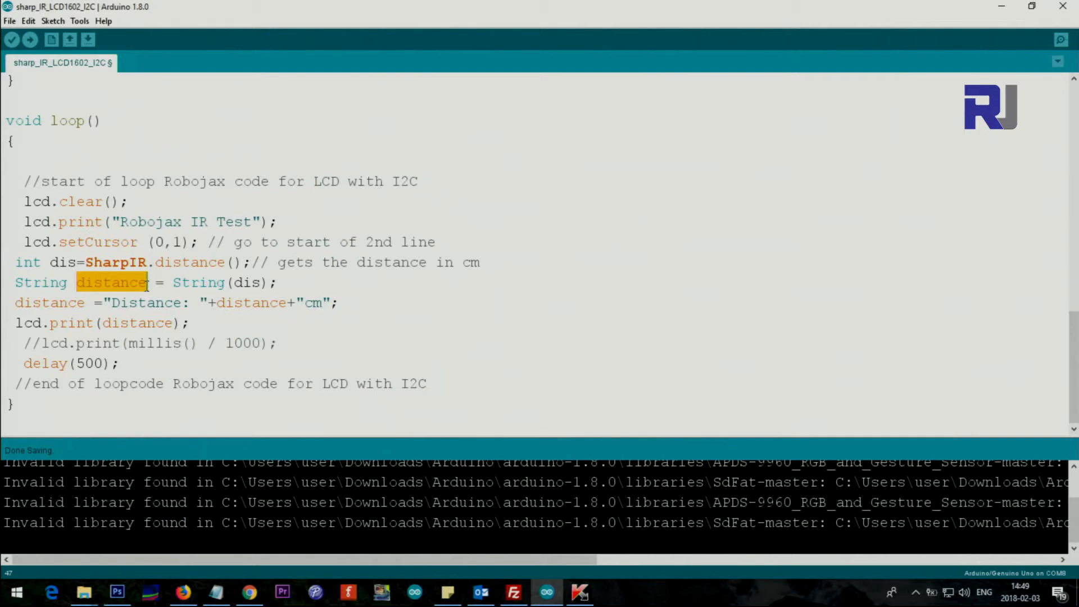
pyautogui.doubleClick(249, 303)
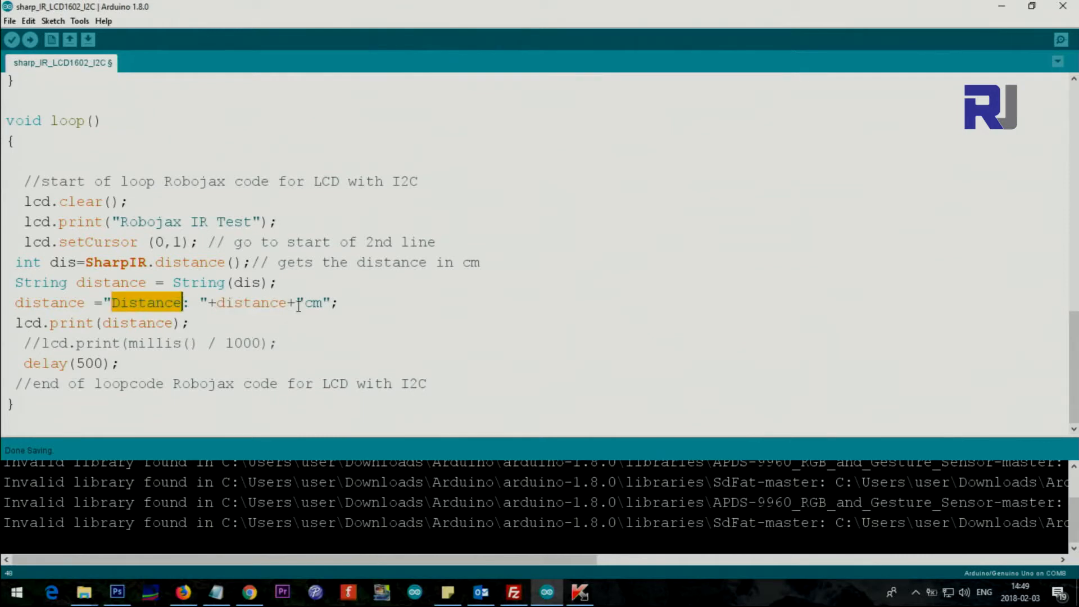
pyautogui.doubleClick(313, 302)
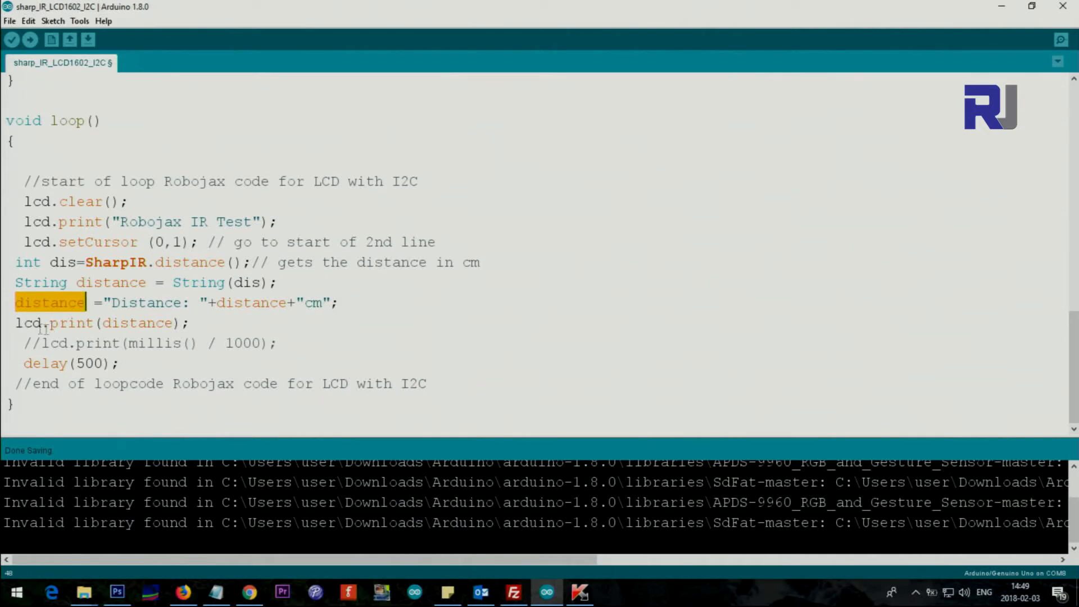
pyautogui.doubleClick(137, 323)
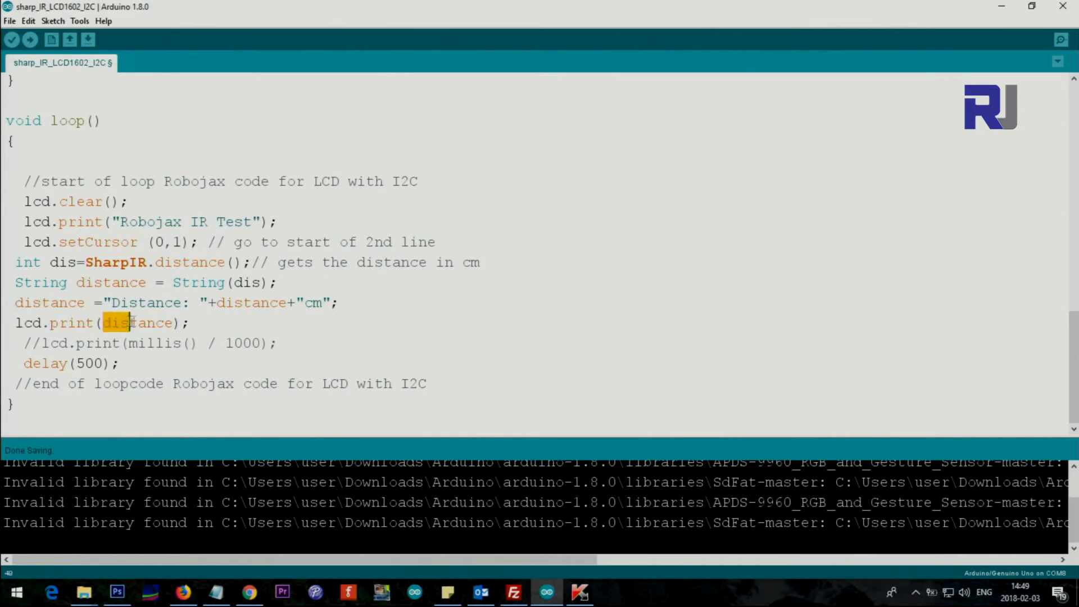
pyautogui.doubleClick(137, 322)
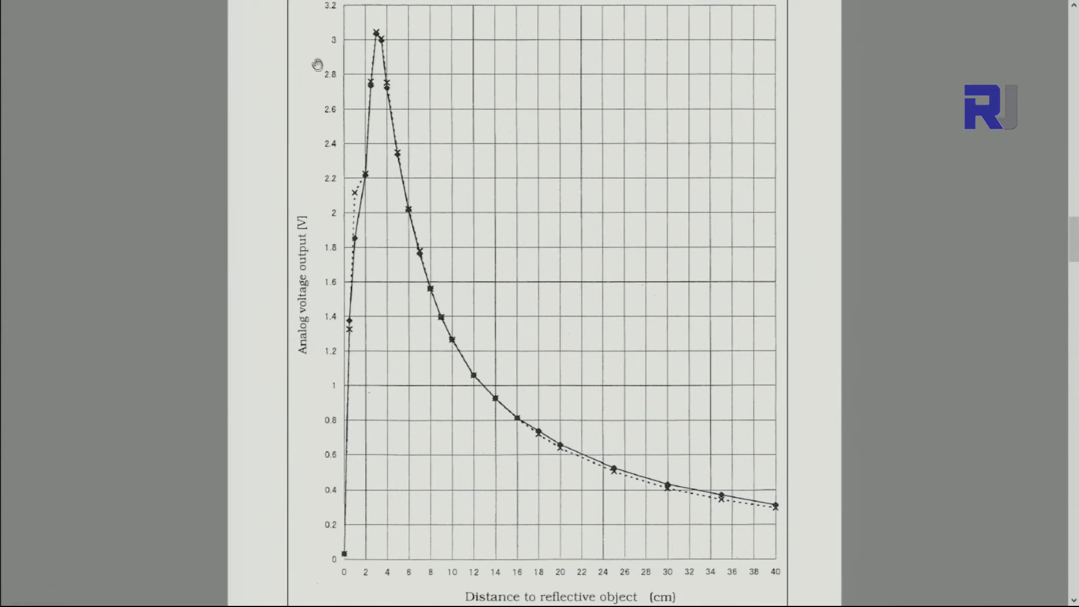
pyautogui.moveTo(725, 558)
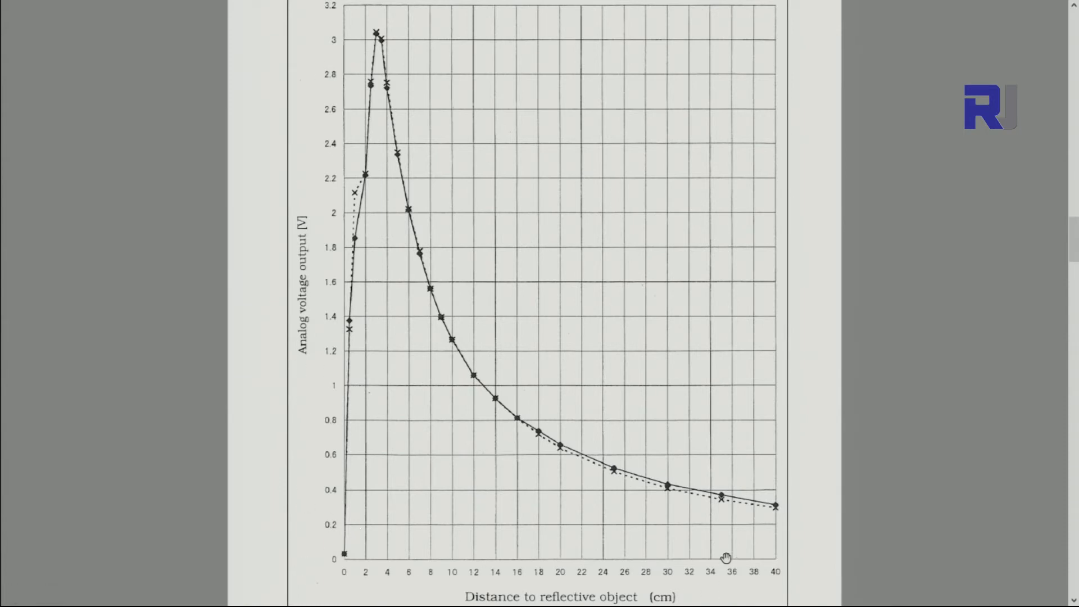
pyautogui.moveTo(392, 574)
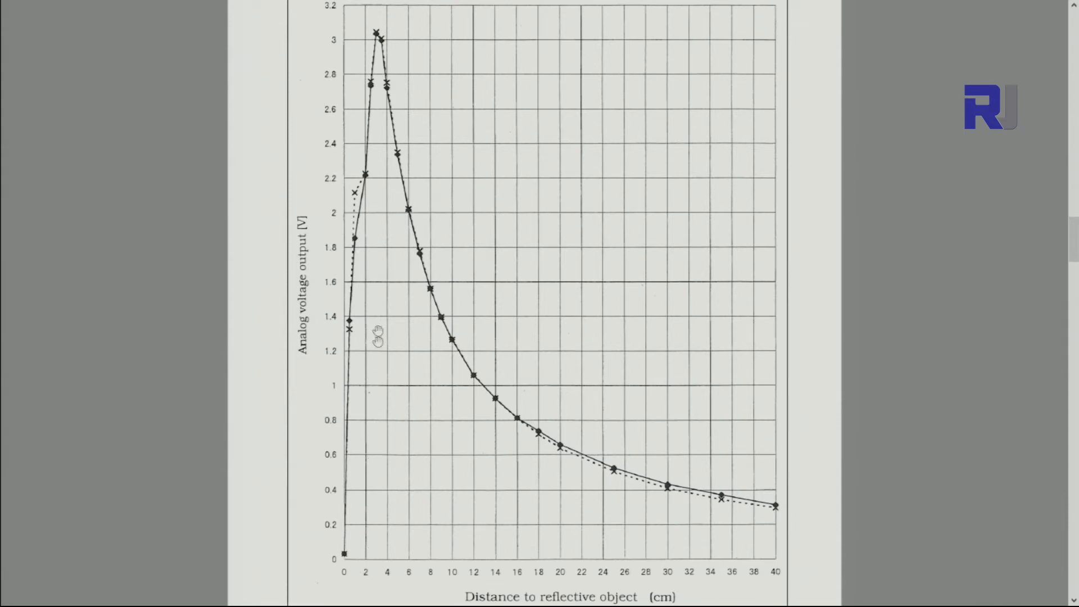
pyautogui.moveTo(373, 550)
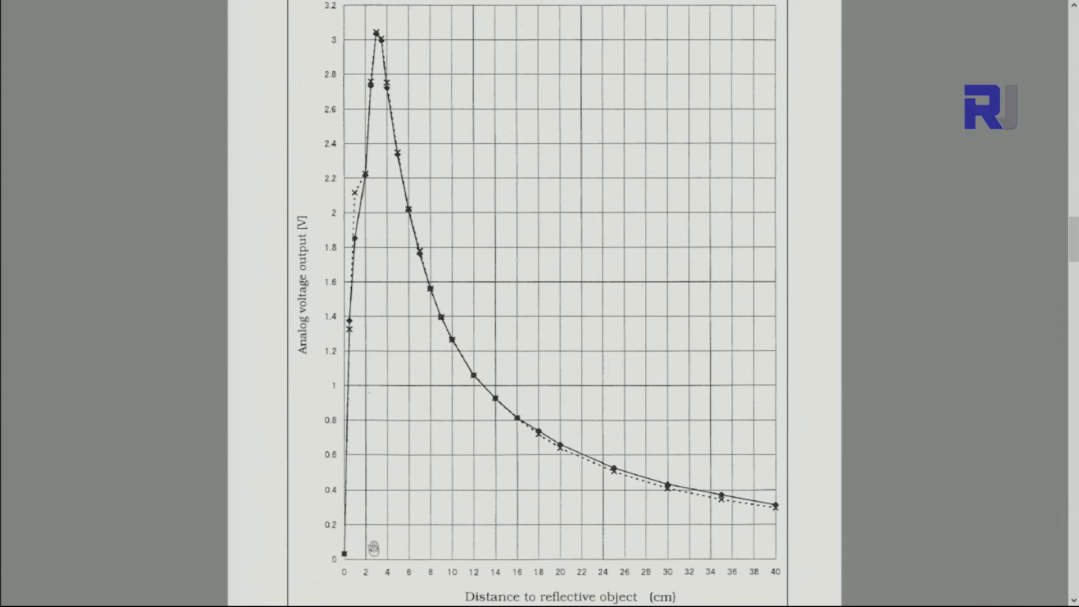
pyautogui.moveTo(385, 566)
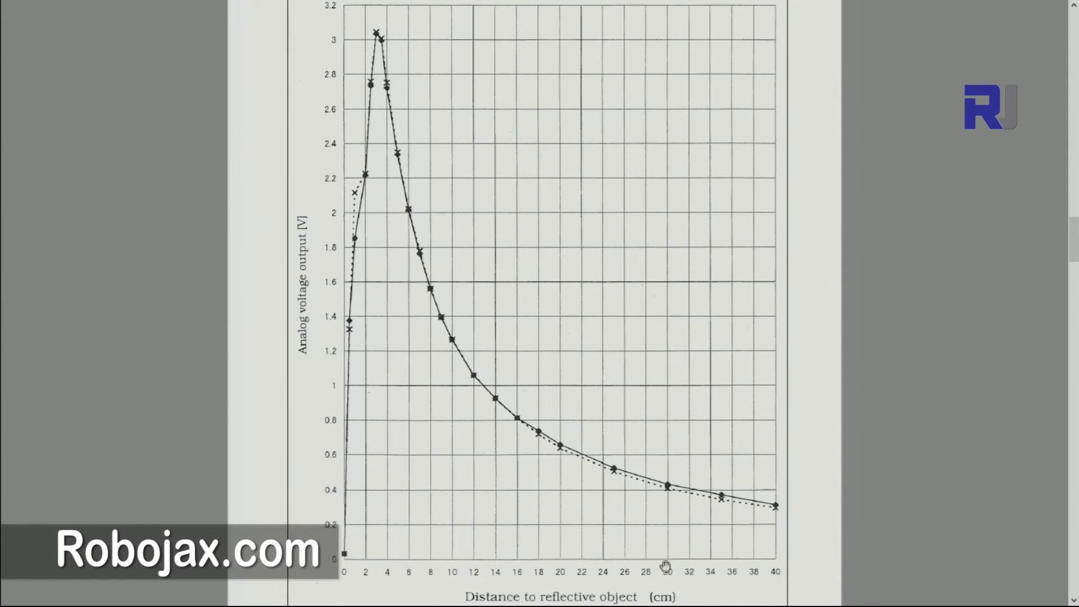
pyautogui.moveTo(363, 489)
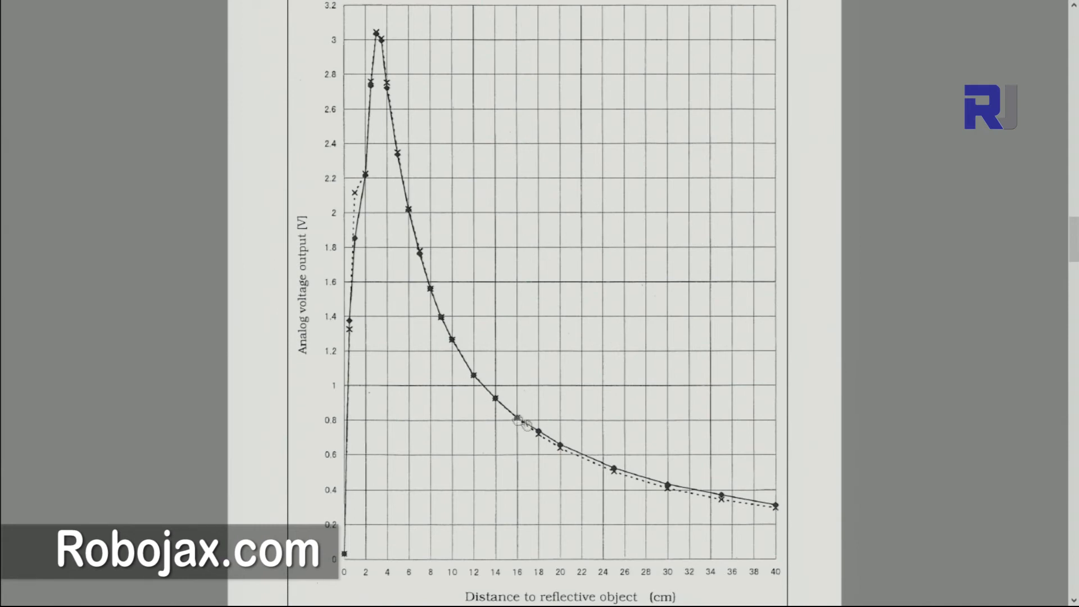
pyautogui.moveTo(425, 106)
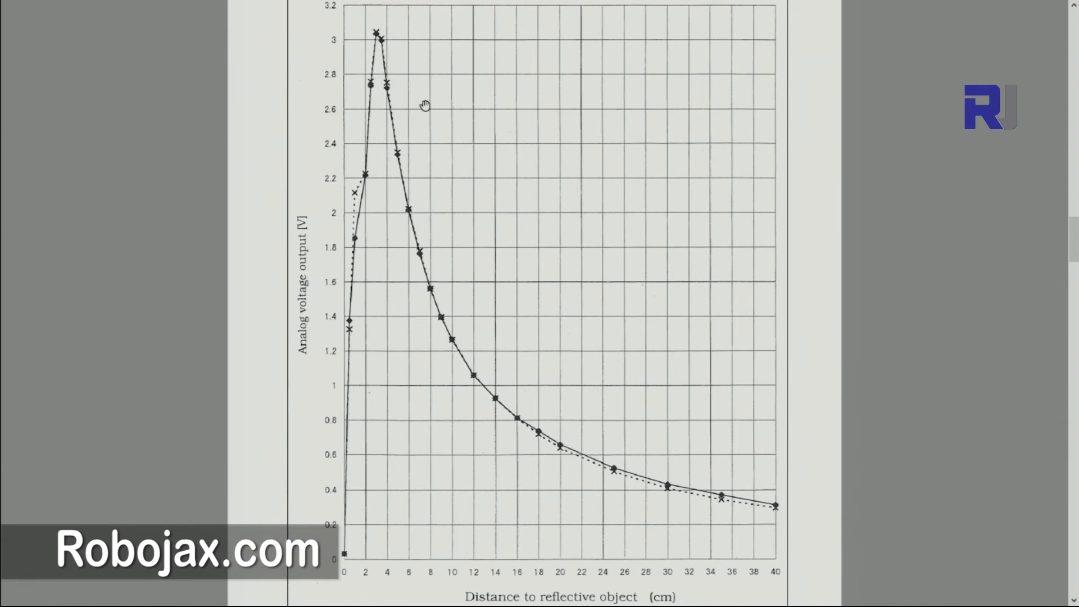